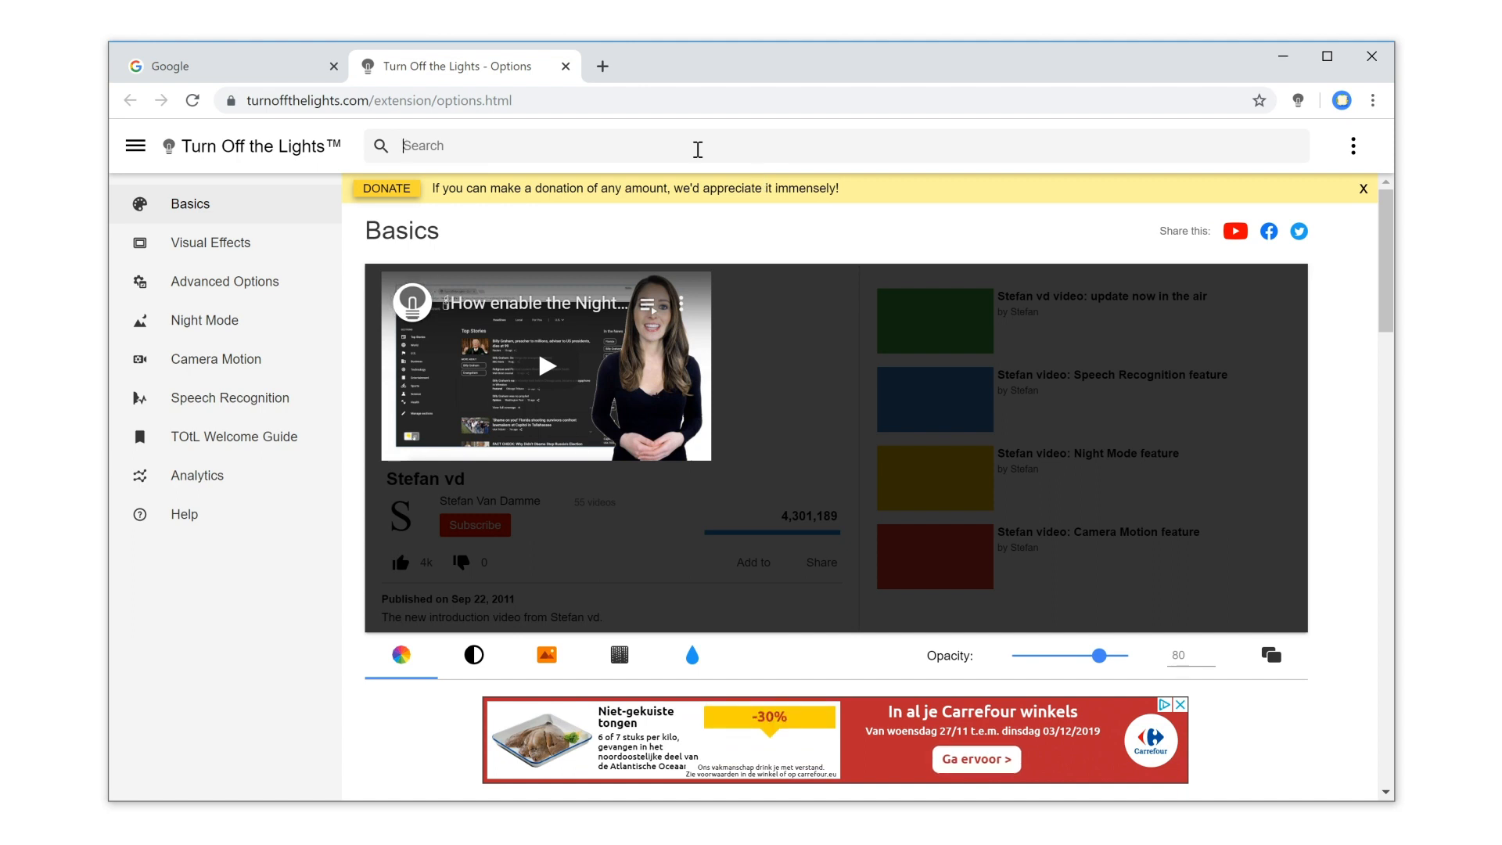
pyautogui.write('ball')
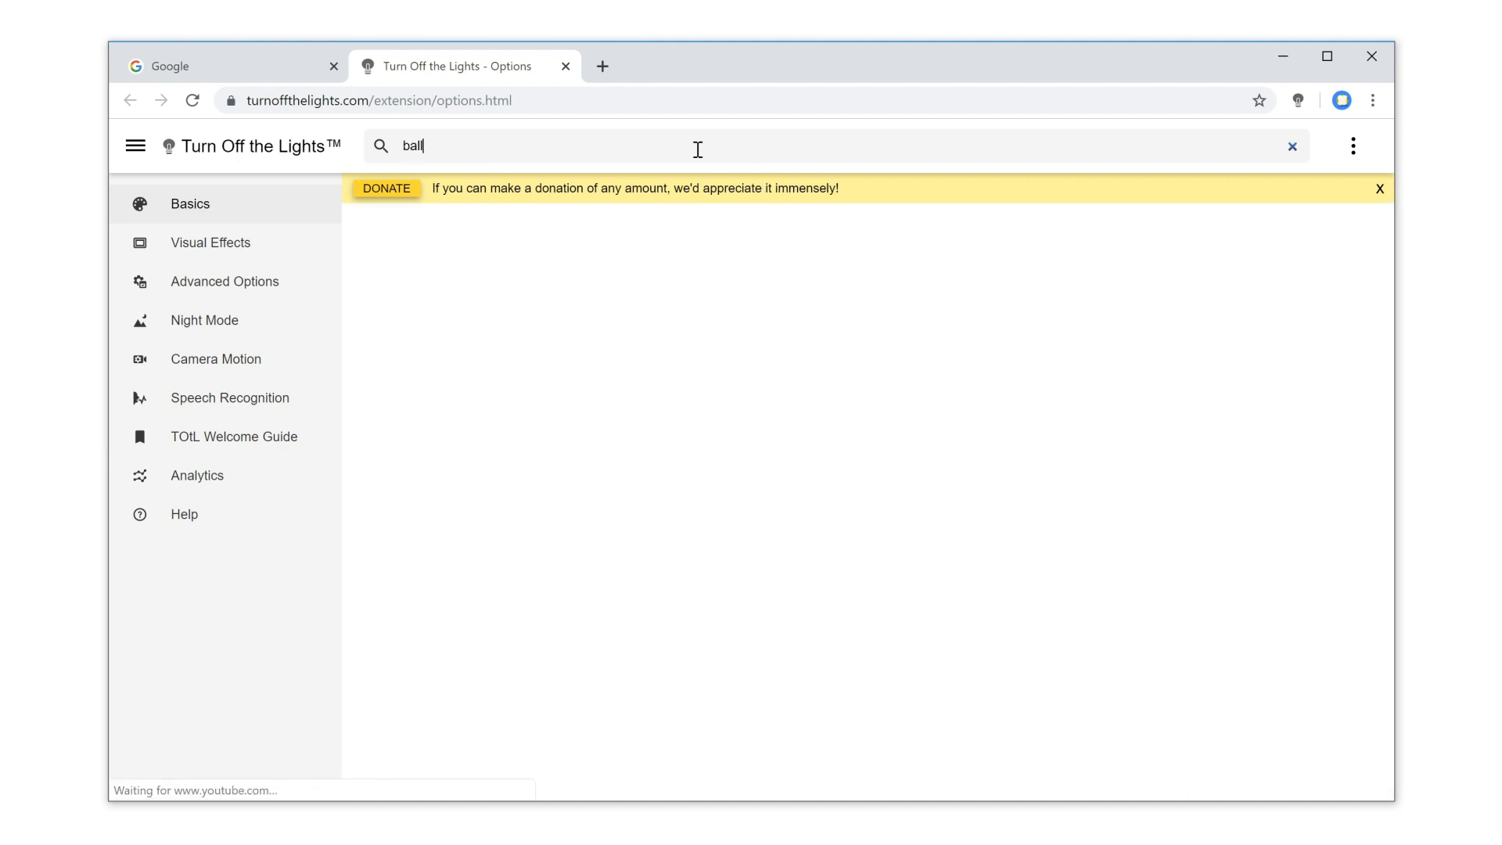